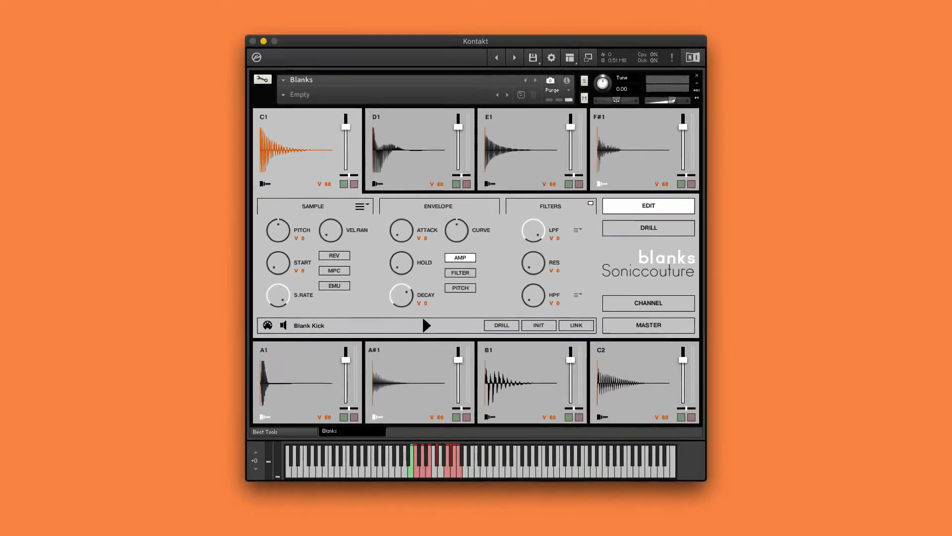
# Create an Inst 2 Quick Sampler track, load Beast M3 Tams and Tablas (12).wav, and save.
pyautogui.moveTo(476, 41); pyautogui.dragTo(476, 35)
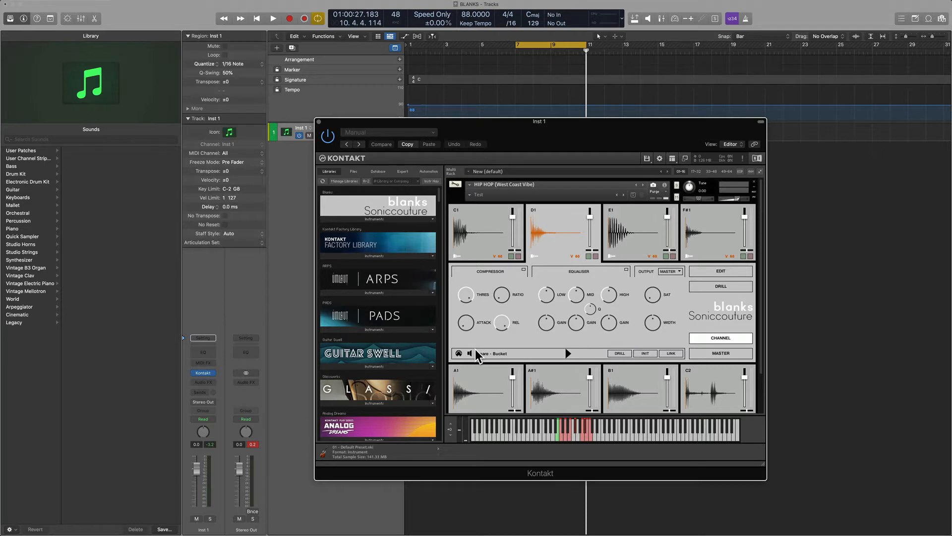
pyautogui.moveTo(552, 224)
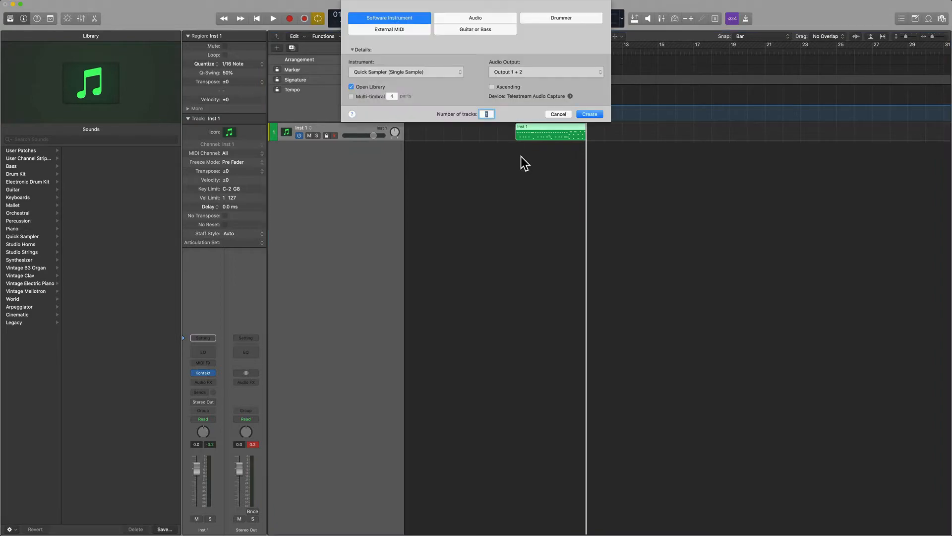
pyautogui.click(588, 113)
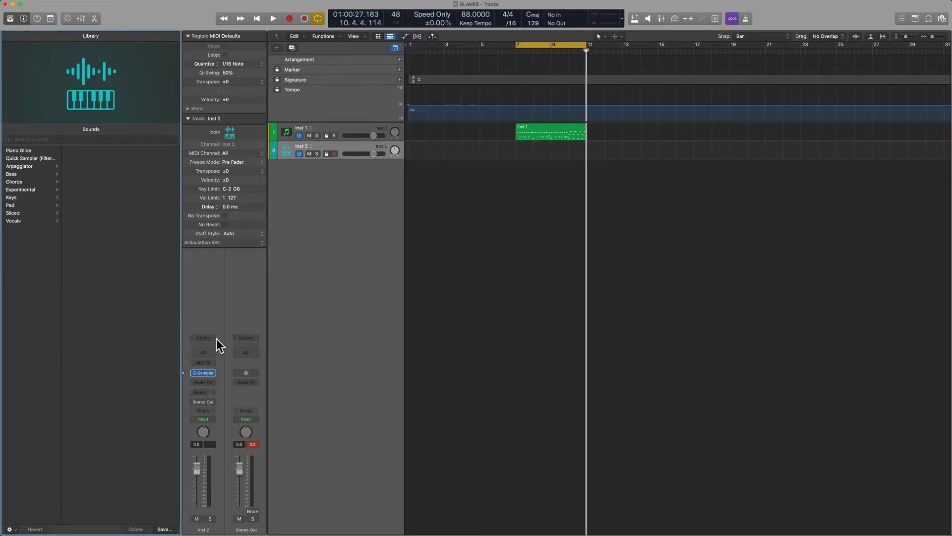
pyautogui.click(203, 373)
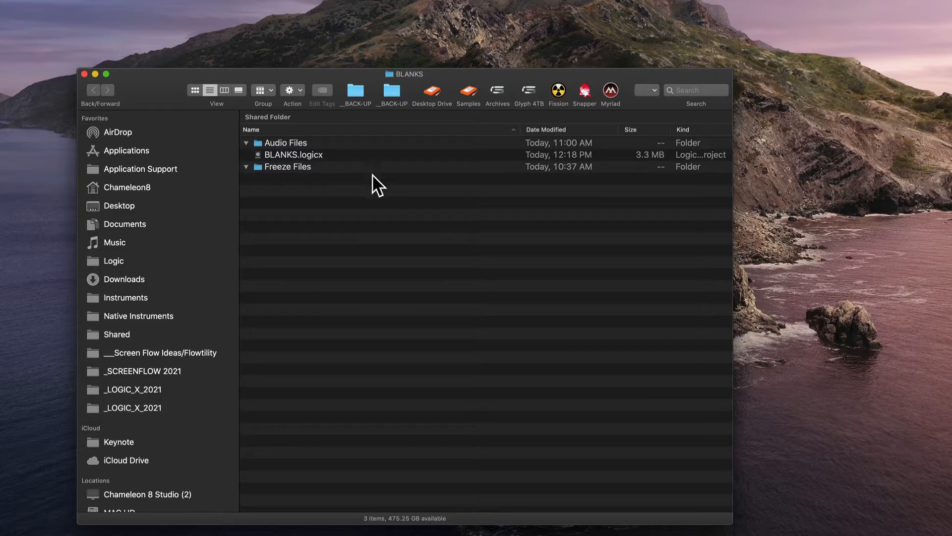
pyautogui.click(293, 155)
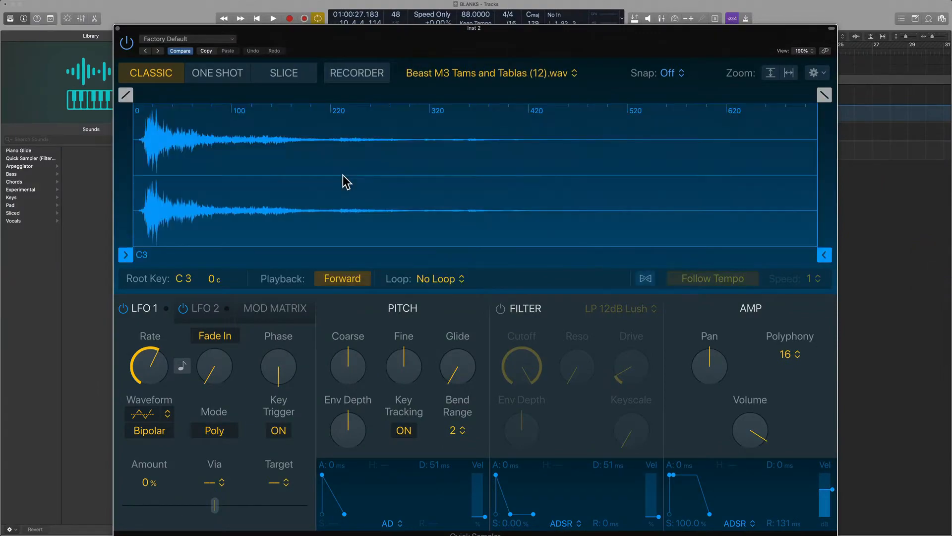
pyautogui.click(179, 50)
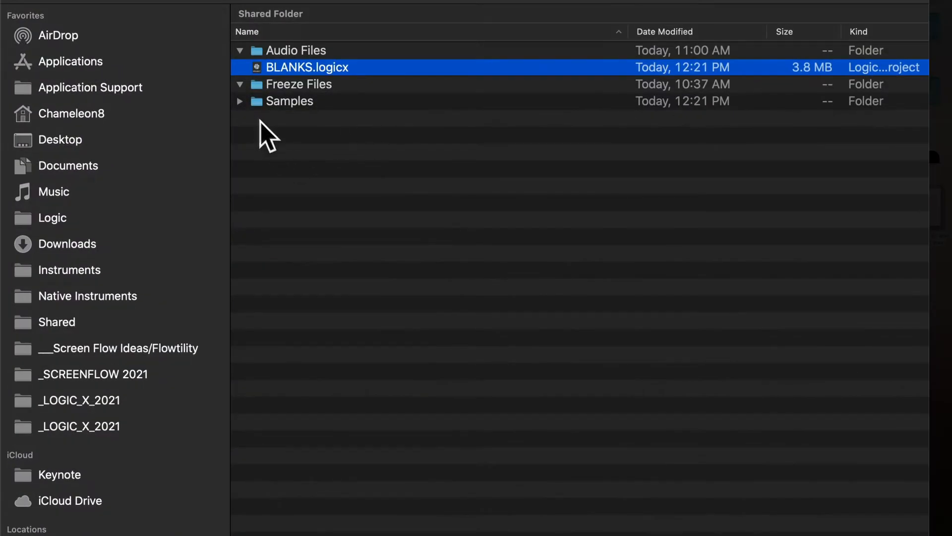
# In BLANKS > Samples > Quick Sampler, select the tabla wav and drag it to the desktop.
pyautogui.click(239, 101)
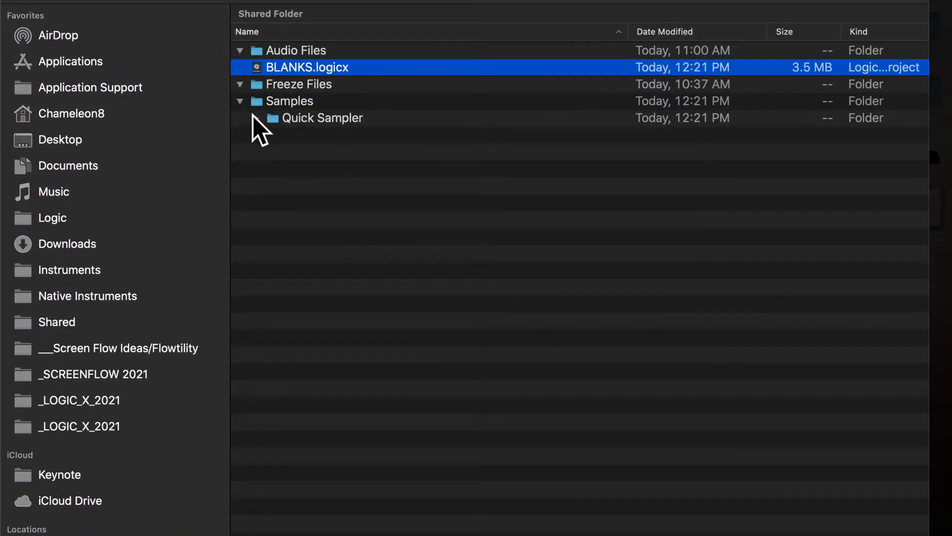
pyautogui.click(322, 117)
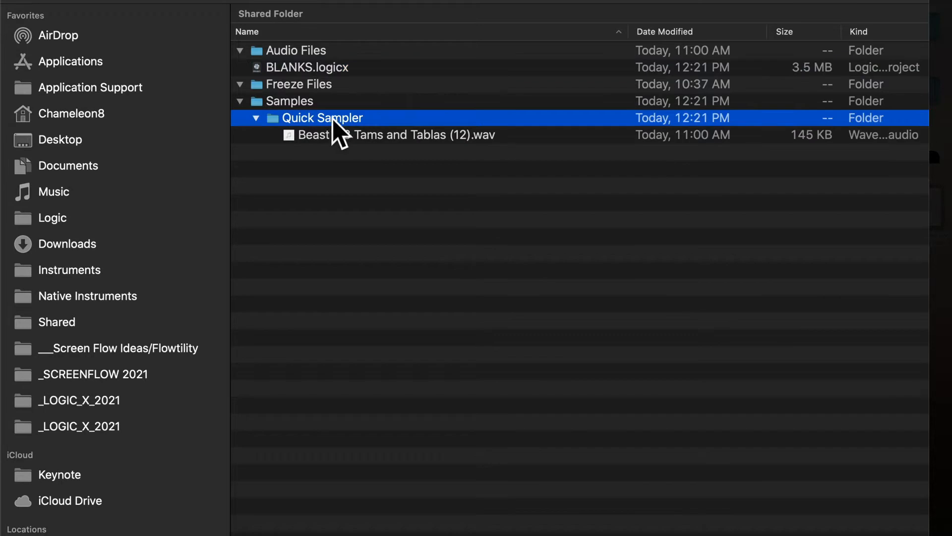
pyautogui.click(394, 134)
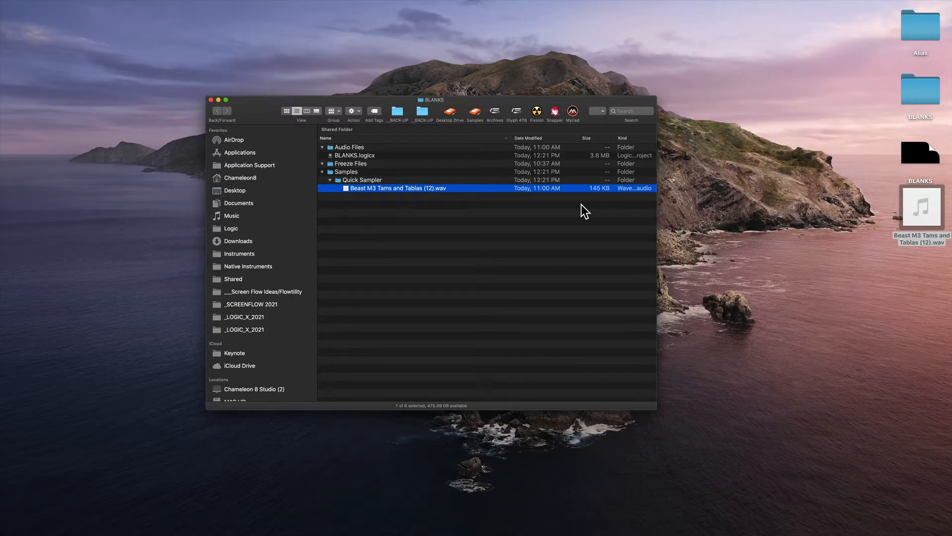
pyautogui.moveTo(428, 201)
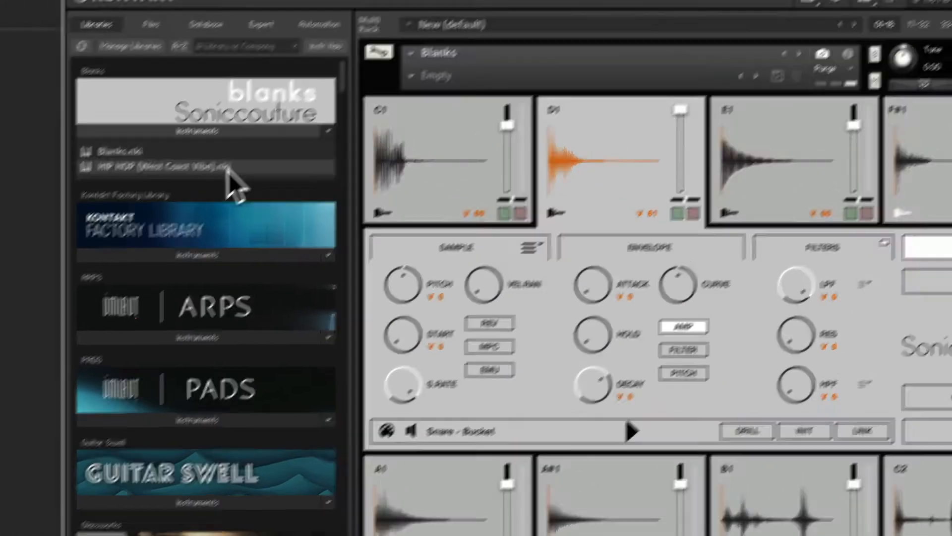
# Close Kontakt's library browser so only the compact Blanks kit shows during playback.
pyautogui.click(685, 89)
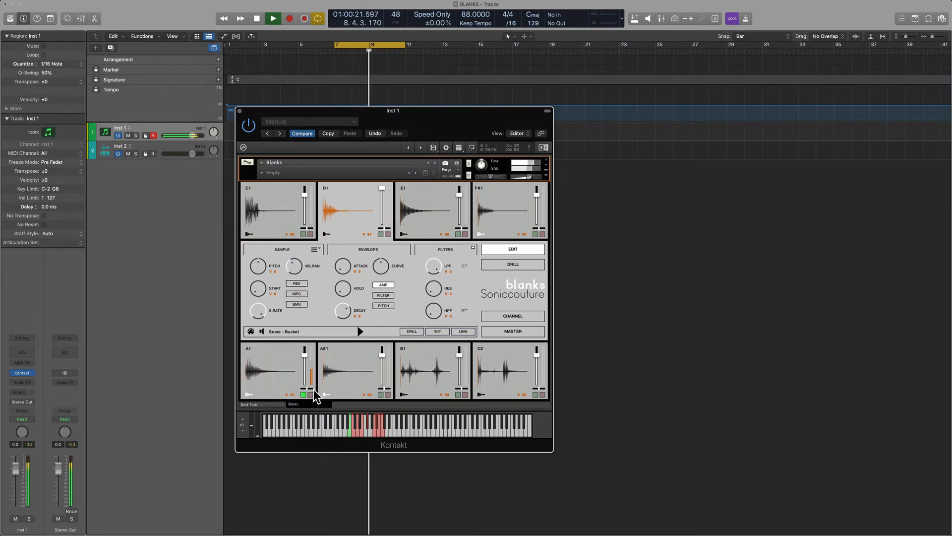
# Stop Logic's transport with the Blanks kit still open on Inst 1.
pyautogui.click(273, 18)
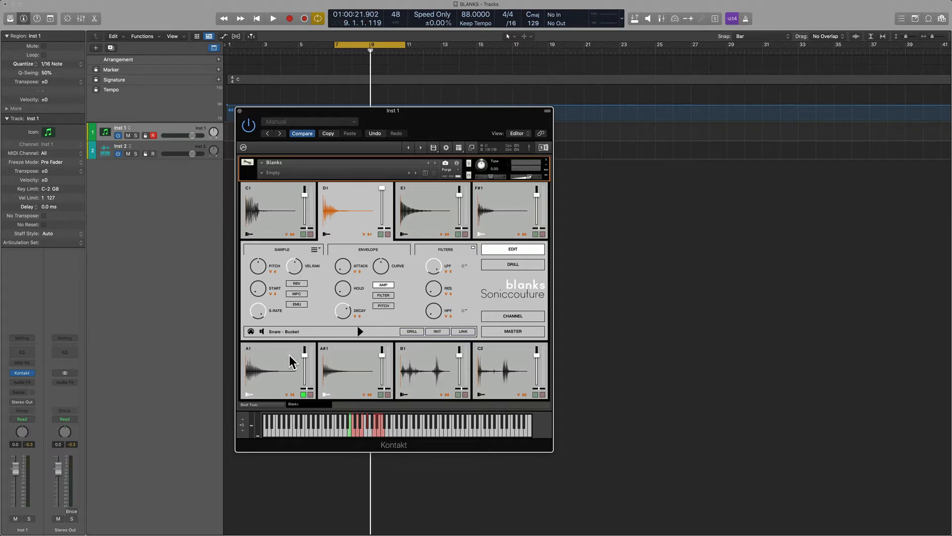
pyautogui.moveTo(265, 276)
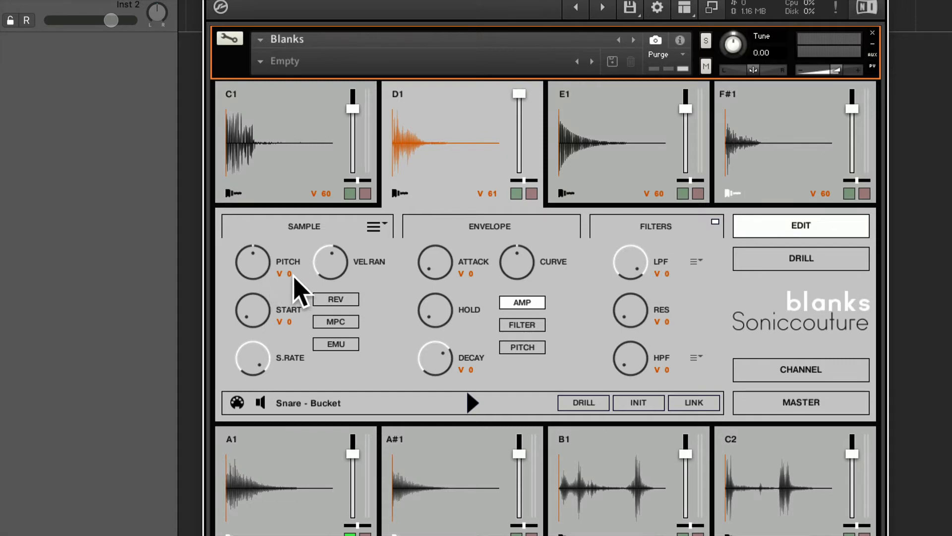
pyautogui.moveTo(350, 282)
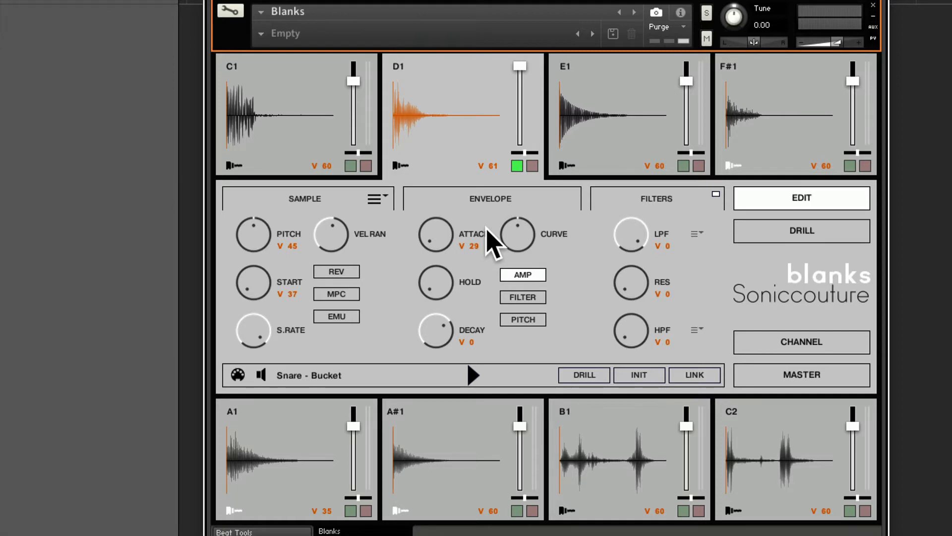
# Select the A1 Percussion - Hi-Hat 3 pad for editing and scroll down slightly.
pyautogui.click(280, 458)
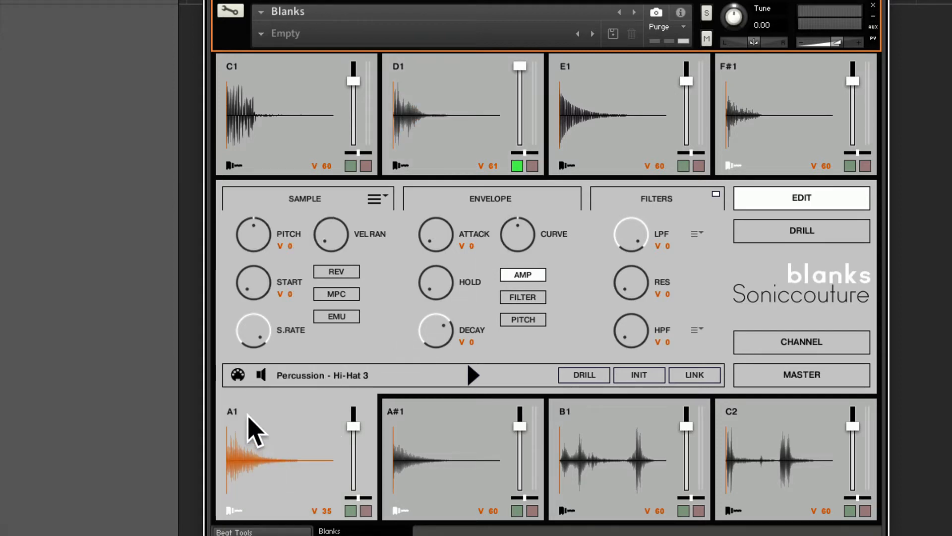
pyautogui.moveTo(286, 525)
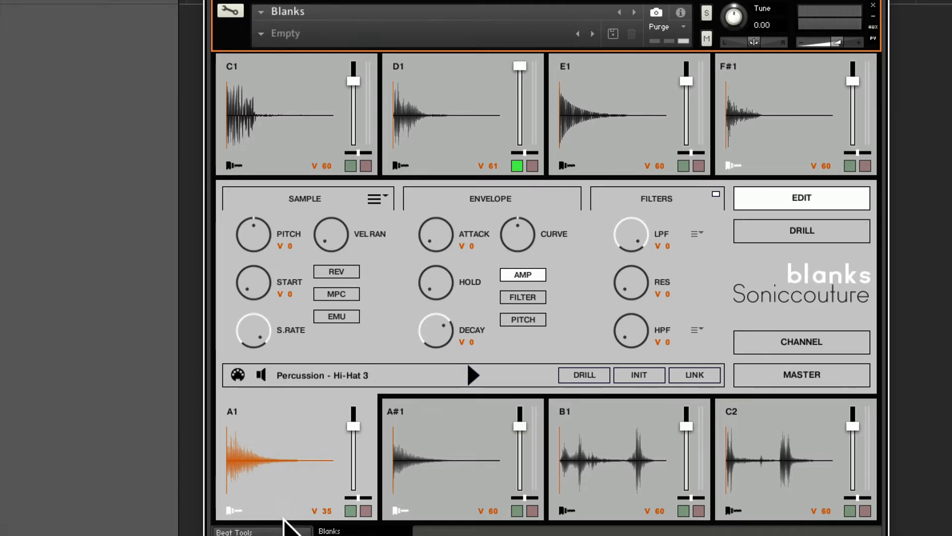
pyautogui.scroll(-3)
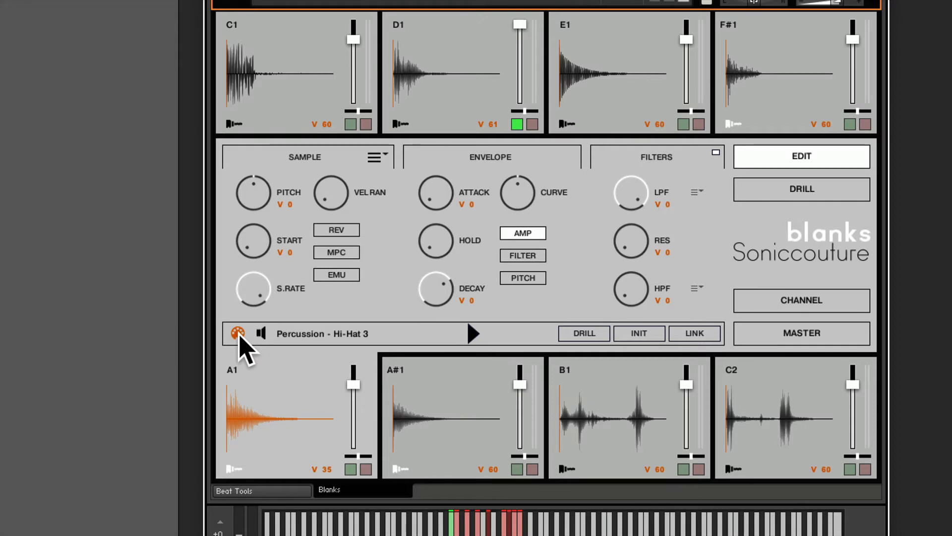
pyautogui.moveTo(271, 425)
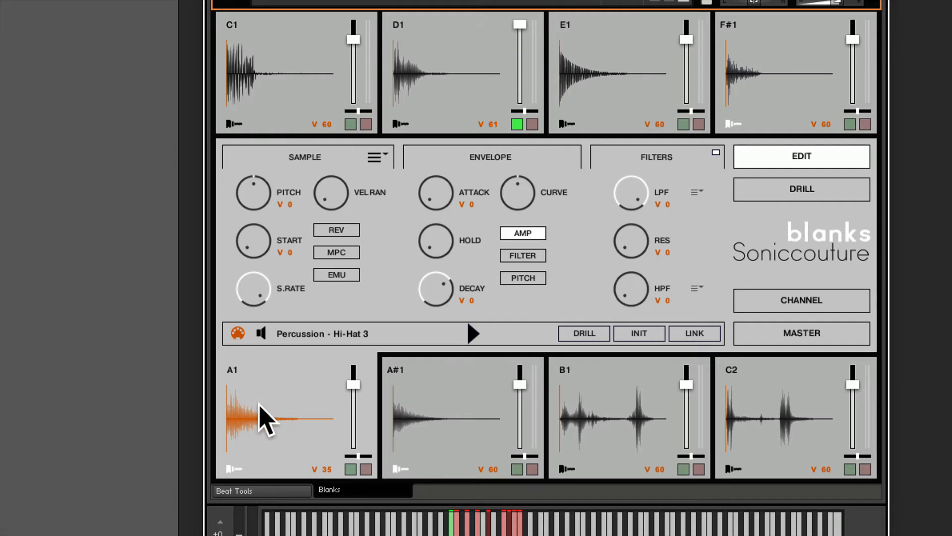
pyautogui.moveTo(340, 452)
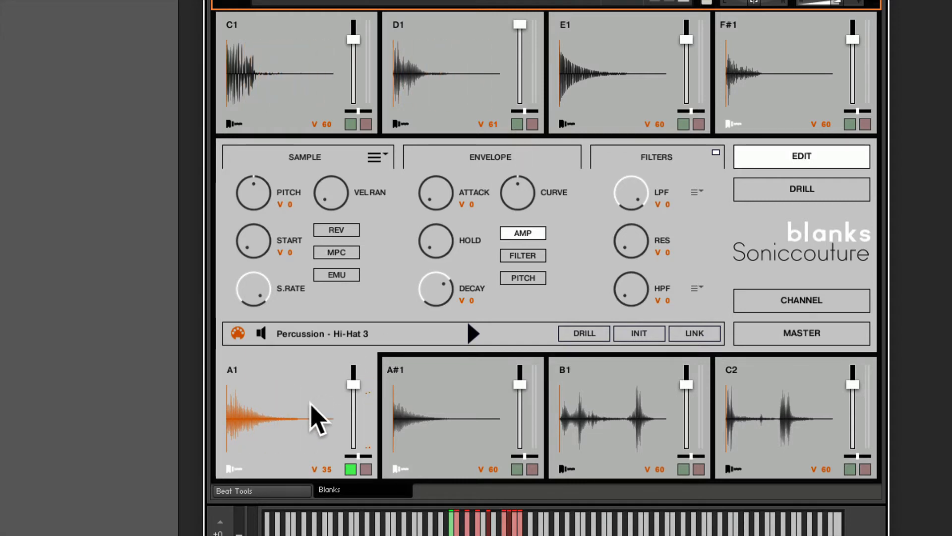
pyautogui.moveTo(341, 213)
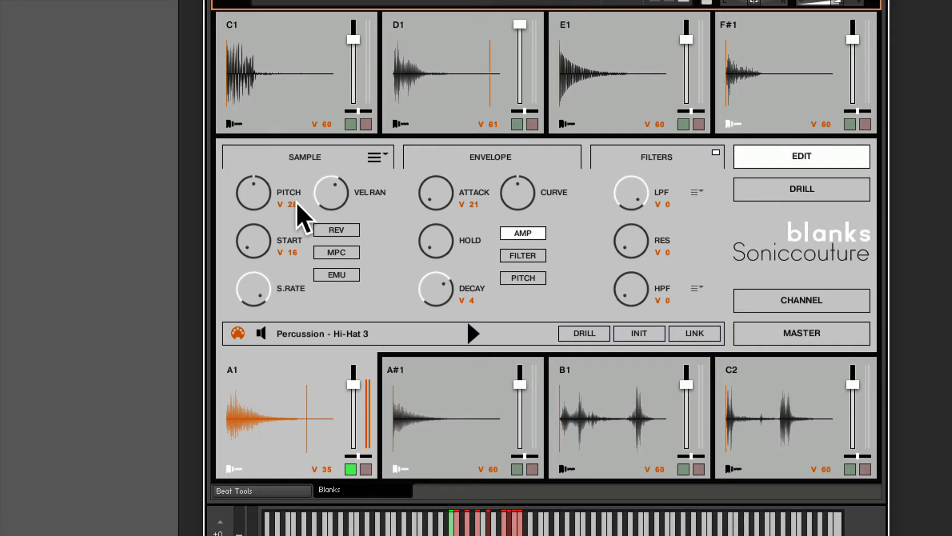
# Raise the A1 hi-hat pad's Pitch velocity amount to 49.
pyautogui.moveTo(301, 213); pyautogui.dragTo(309, 177)
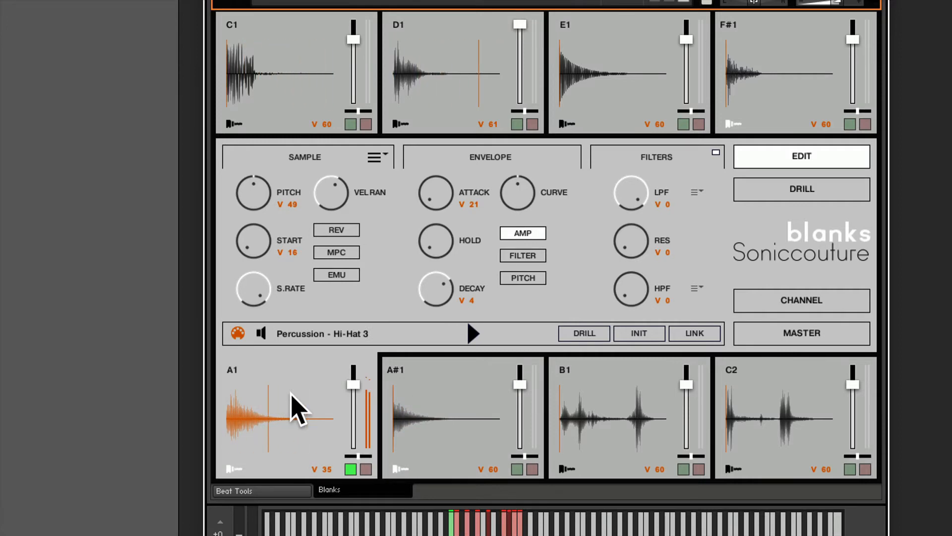
pyautogui.moveTo(341, 201)
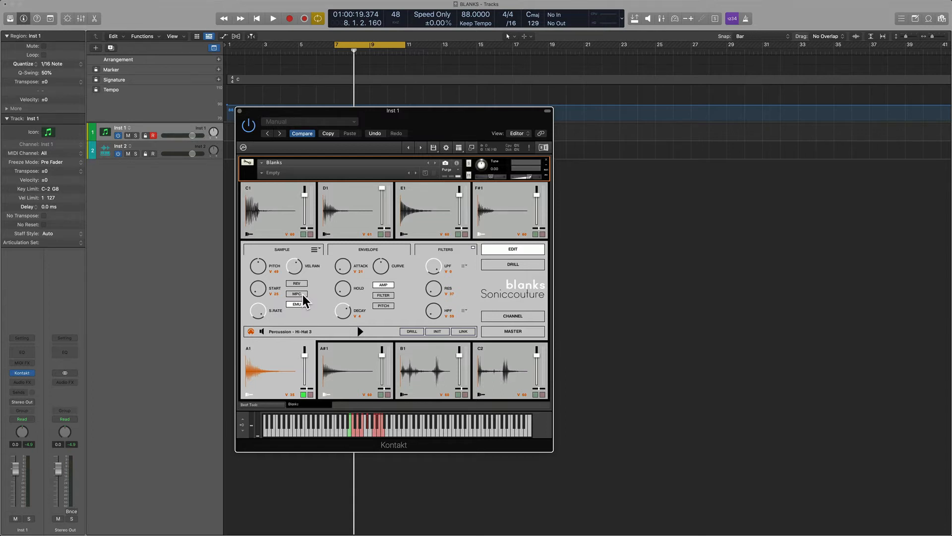
# Show the beat region's notes in the Piano Roll.
pyautogui.click(273, 18)
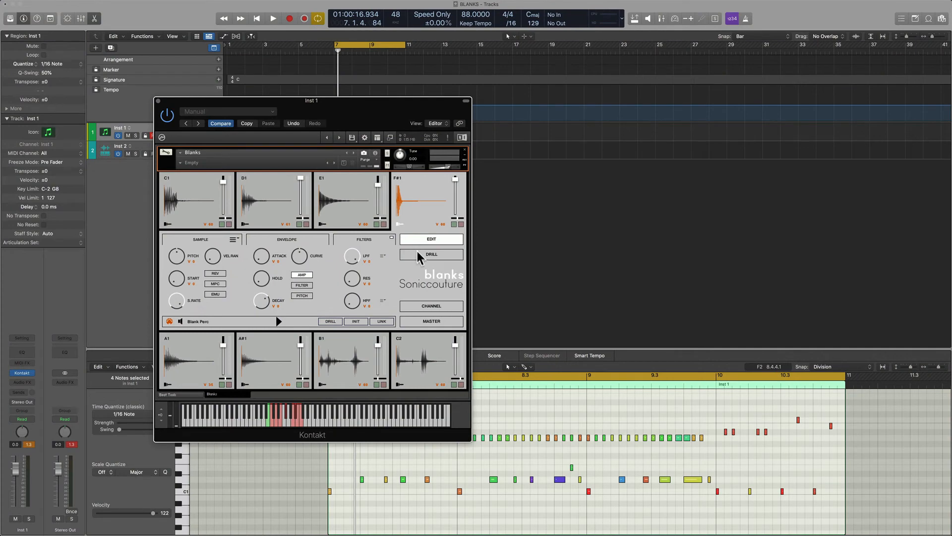
# Open Pad Drill Settings for the F#1 pad via the DRILL button.
pyautogui.click(431, 254)
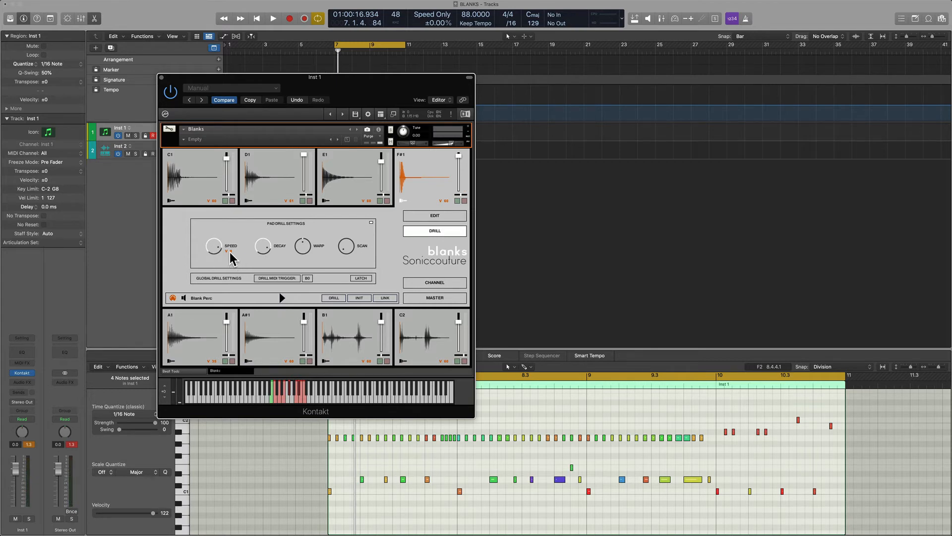
# Enable Drill on the F#1 pad and set drill decay to about 73%.
pyautogui.click(433, 216)
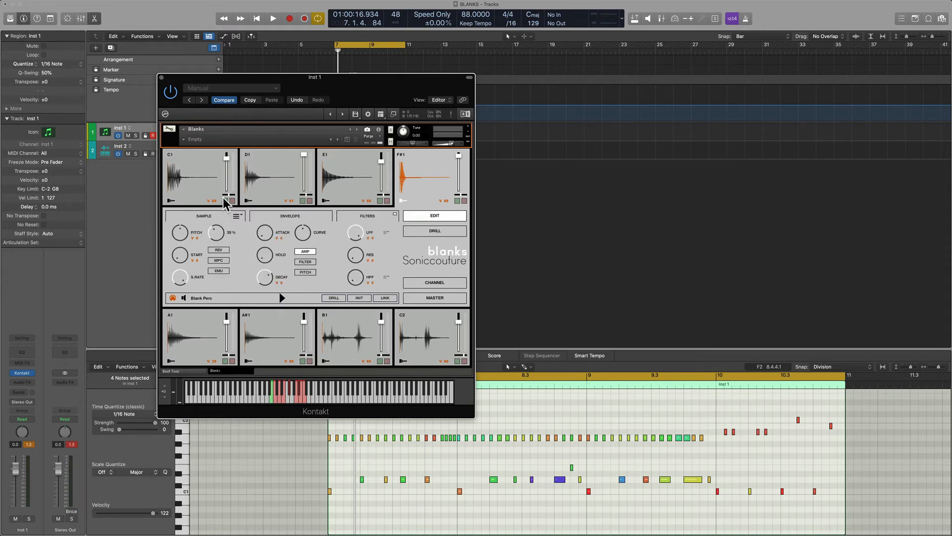
pyautogui.click(433, 231)
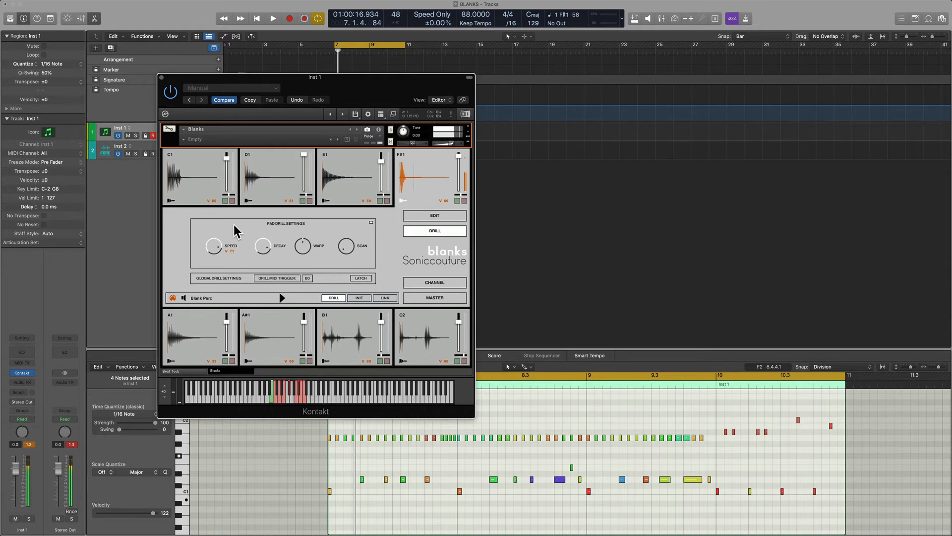
pyautogui.moveTo(213, 246); pyautogui.dragTo(213, 237)
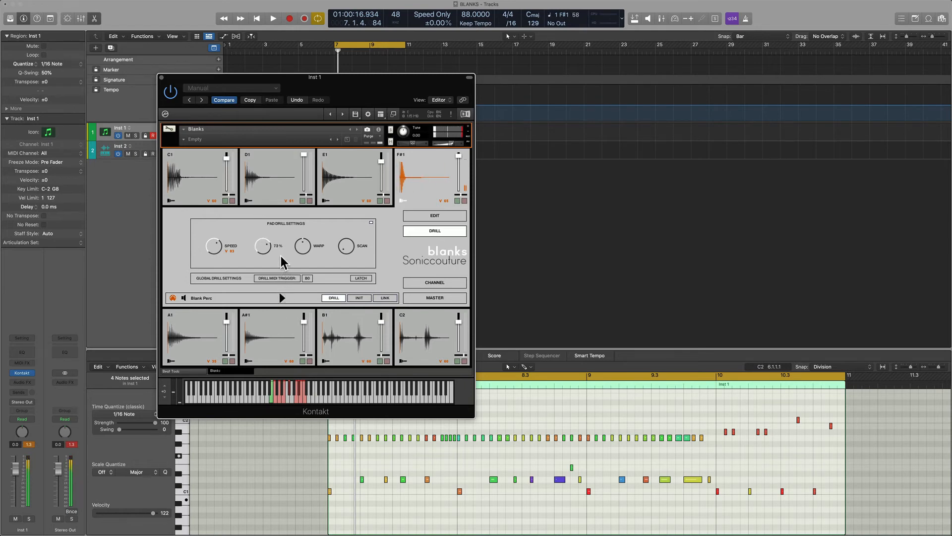
# Set F#1 drill decay to 100%, lower the Speed velocity amount, and adjust Warp.
pyautogui.moveTo(262, 246); pyautogui.dragTo(279, 238)
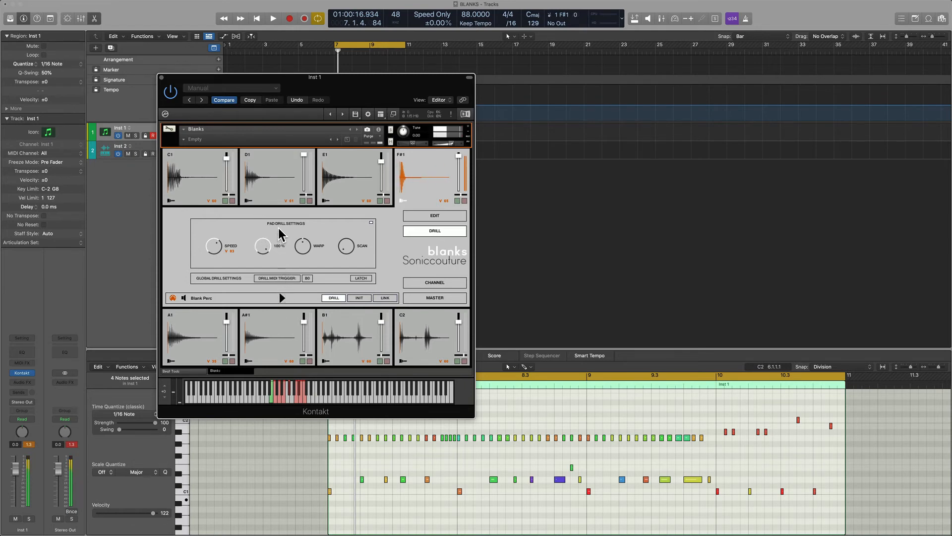
pyautogui.moveTo(263, 246); pyautogui.dragTo(266, 258)
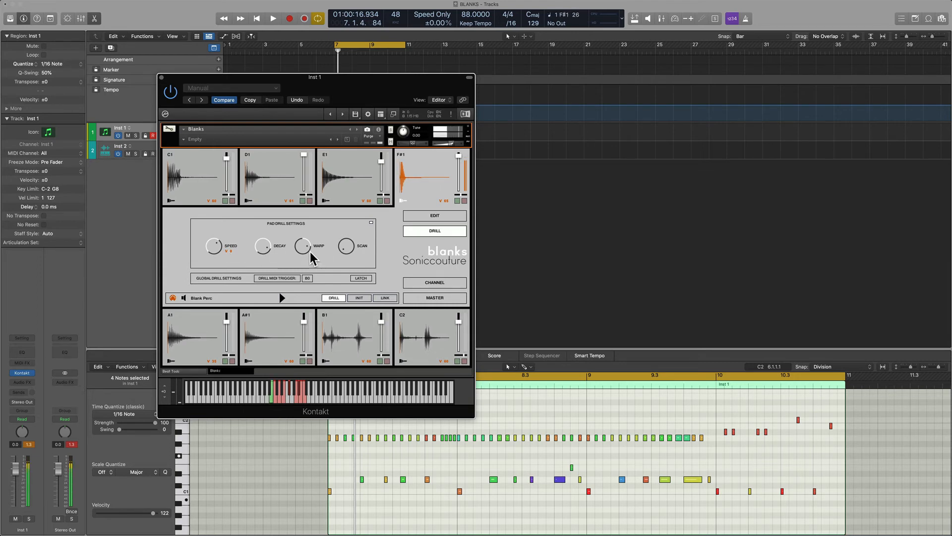
pyautogui.moveTo(304, 246); pyautogui.dragTo(308, 270)
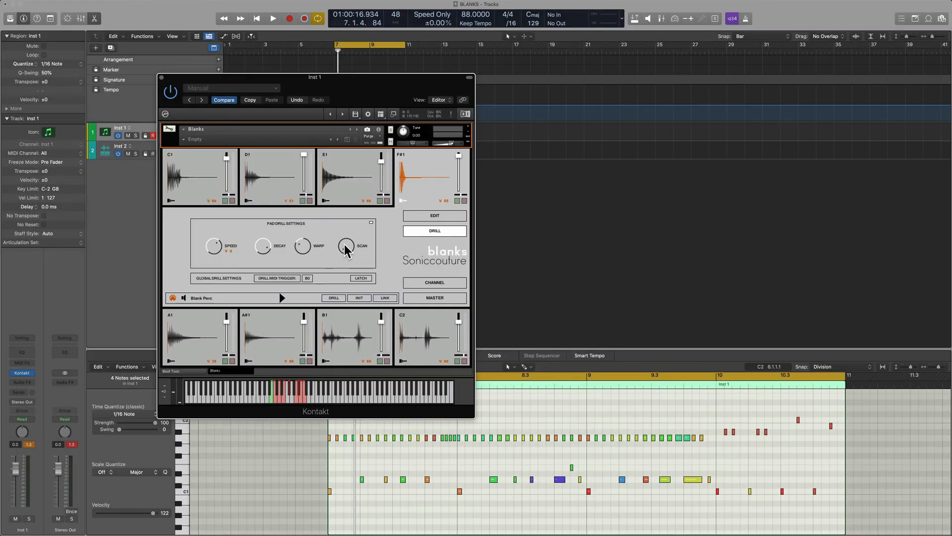
# Record long drill hits into the beat, play it back, and show the Hi-Hat 3 pad's edit parameters.
pyautogui.click(273, 18)
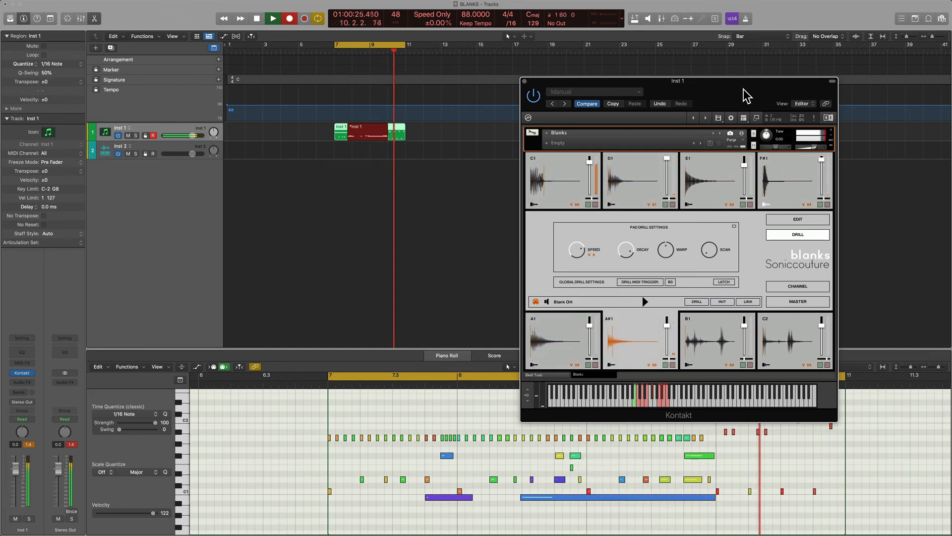
pyautogui.click(272, 18)
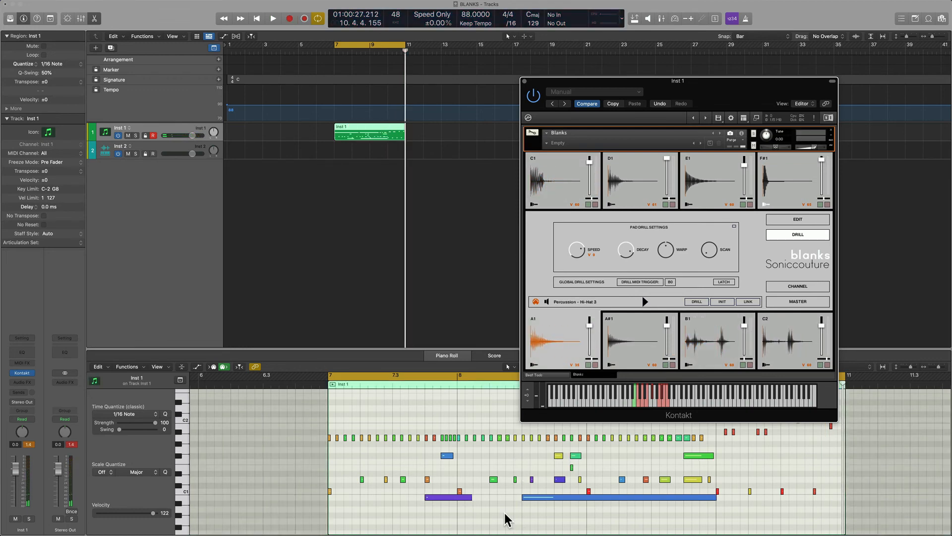
pyautogui.click(272, 19)
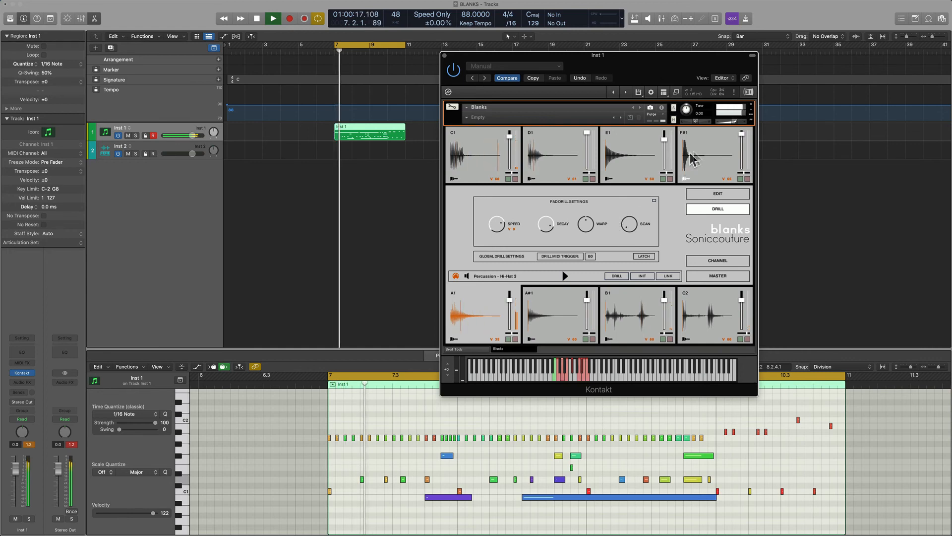
pyautogui.click(717, 194)
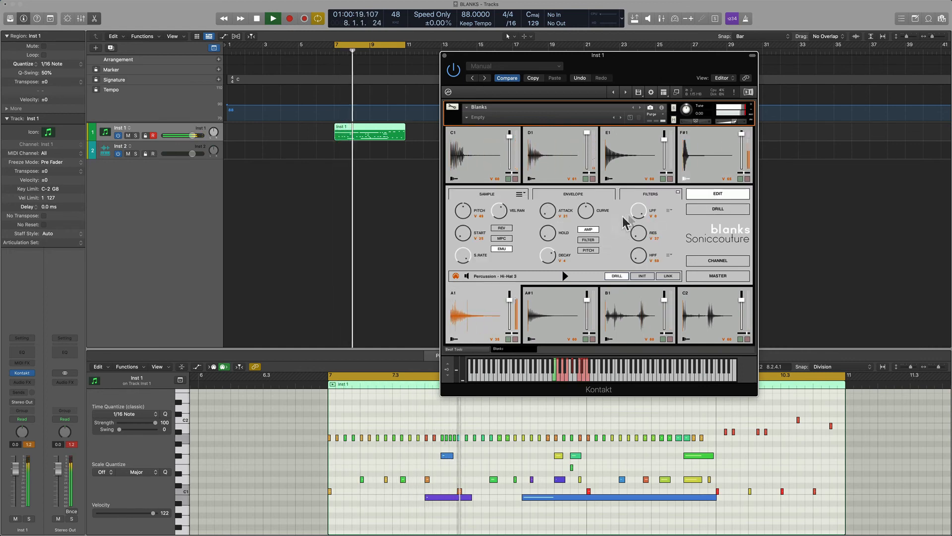